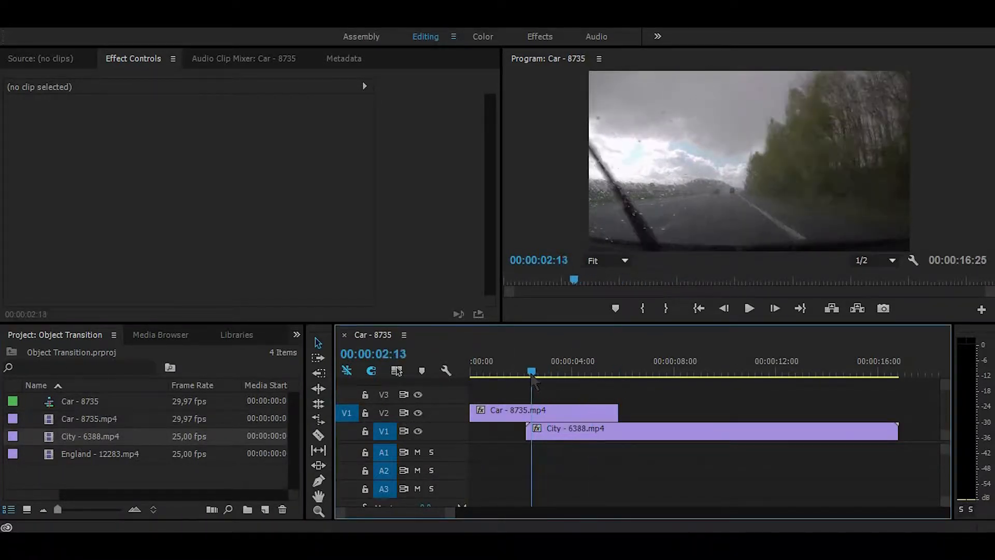
Nudge the City clip on V1 slightly later so it overlaps under the Car clip
left_click_drag(532, 373, 525, 372)
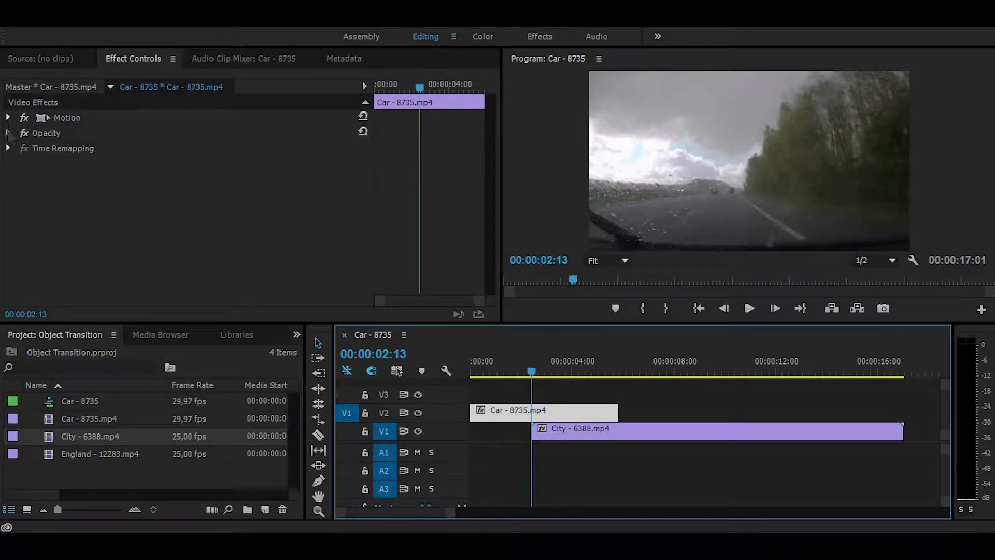
Expand the Car clip's Opacity section in Effect Controls to show its mask tools
left_click(9, 133)
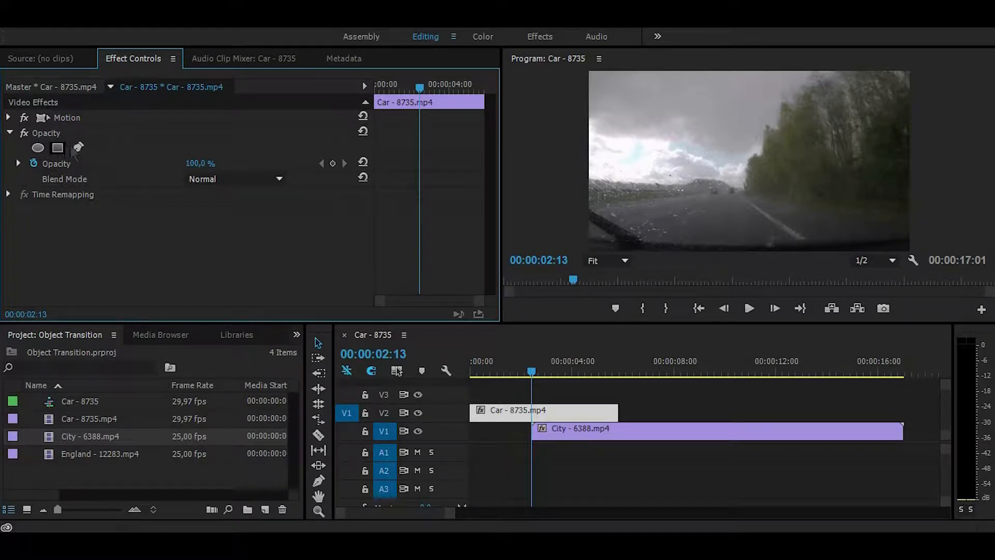
mouse_move(57, 148)
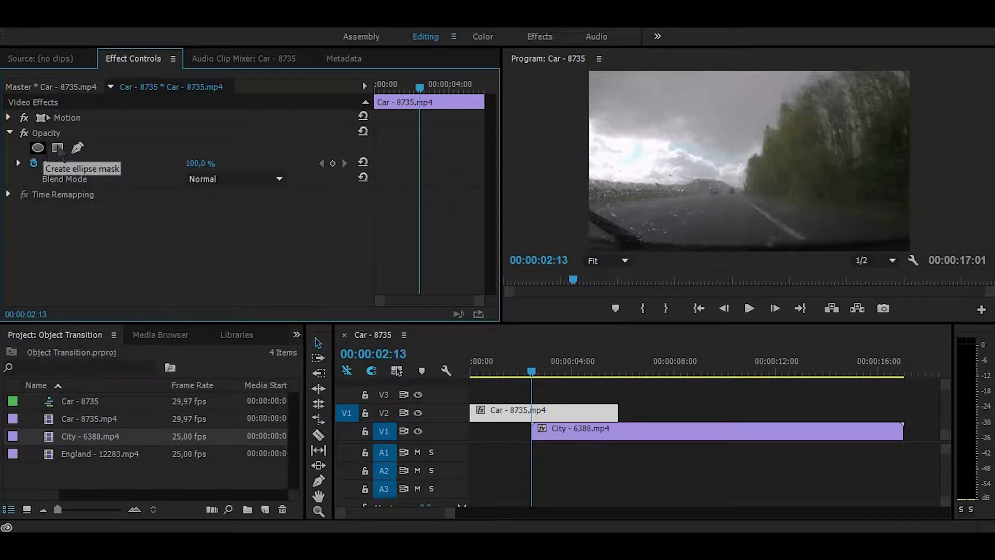
Create a 4-point polygon opacity mask and shape its corners along the wiper's edge
left_click(58, 148)
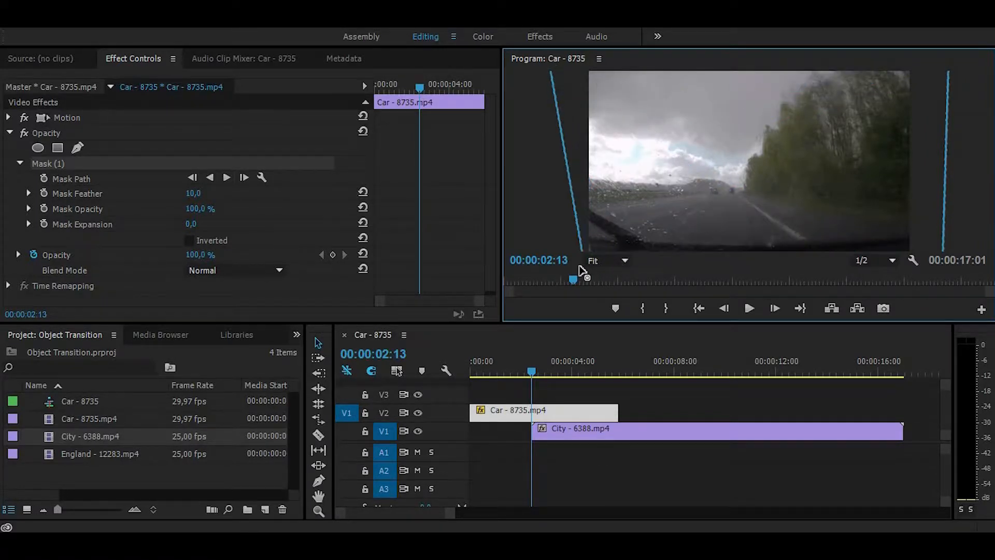
left_click_drag(582, 269, 577, 244)
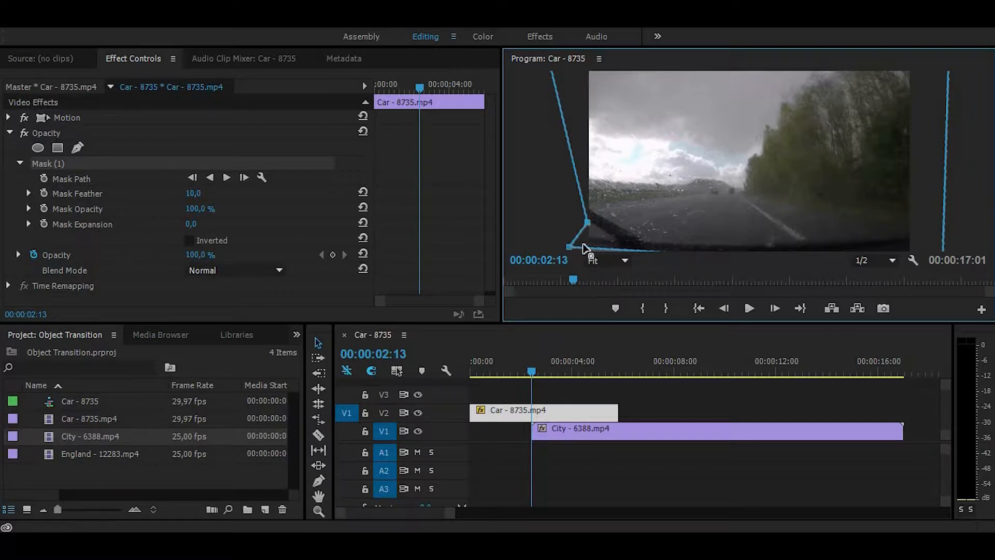
left_click_drag(571, 248, 619, 245)
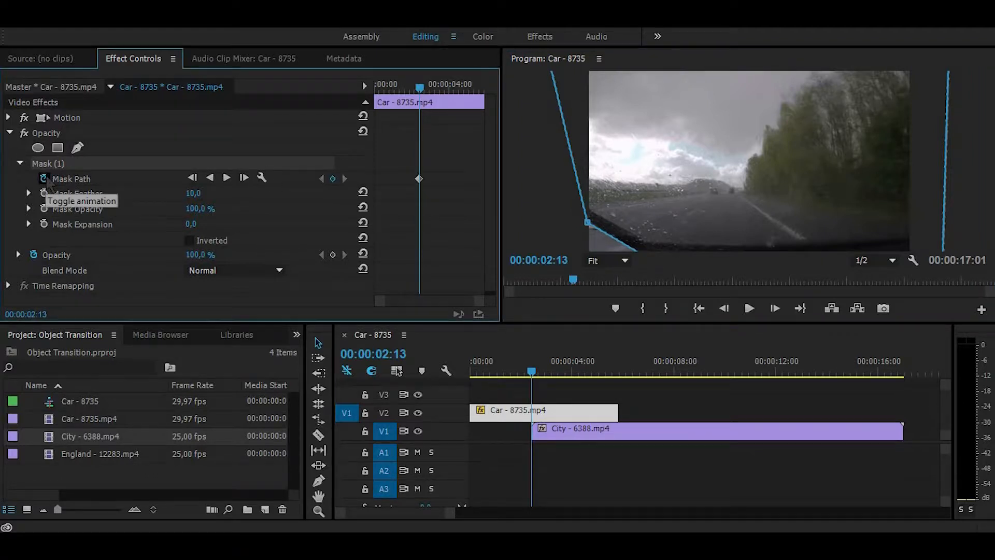
mouse_move(329, 180)
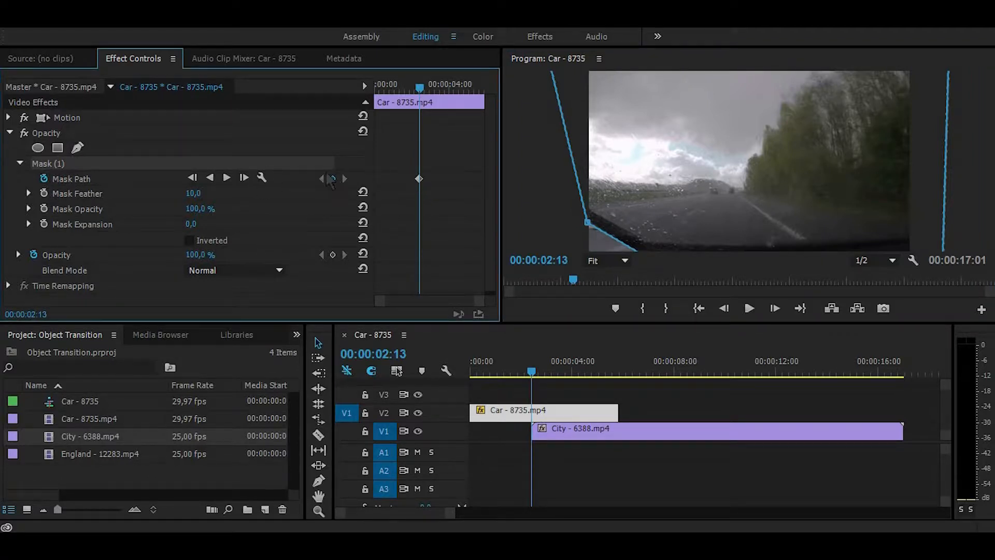
mouse_move(244, 177)
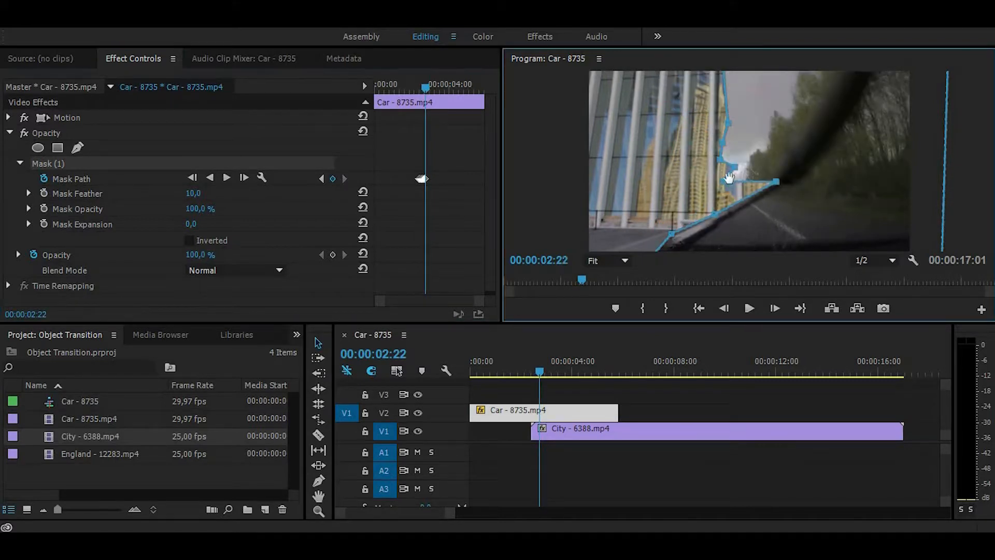
Track the wiper mask forward frame by frame toward the three-second mark
left_click(243, 178)
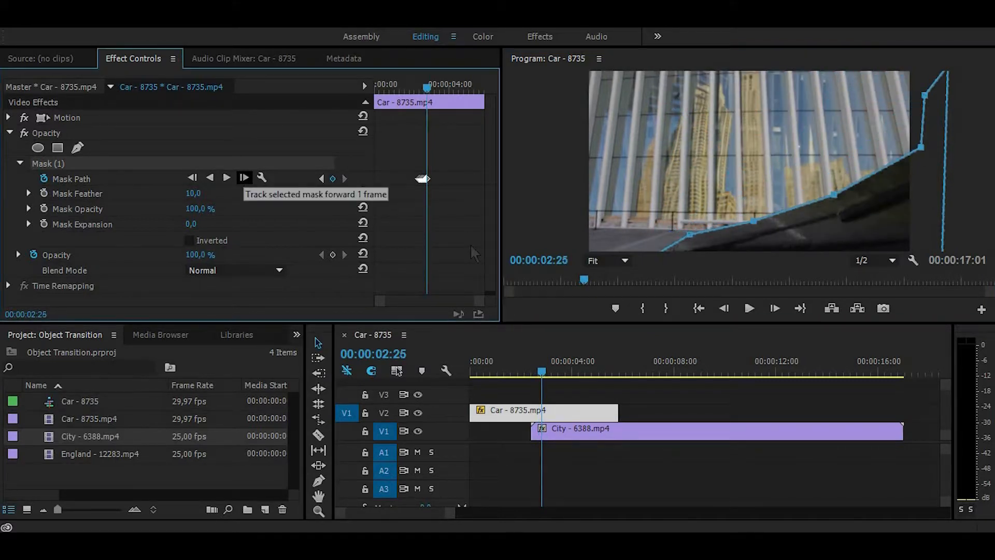
left_click(244, 178)
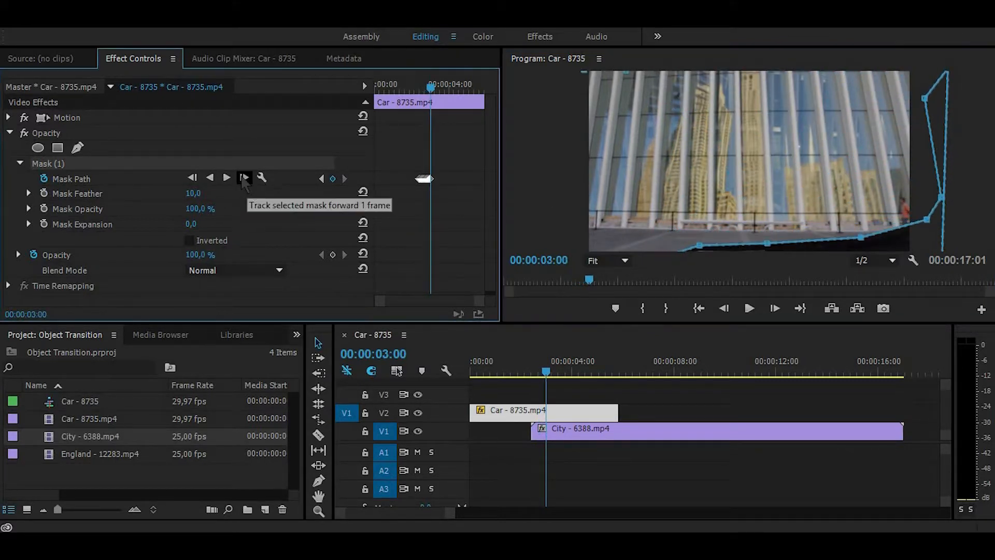